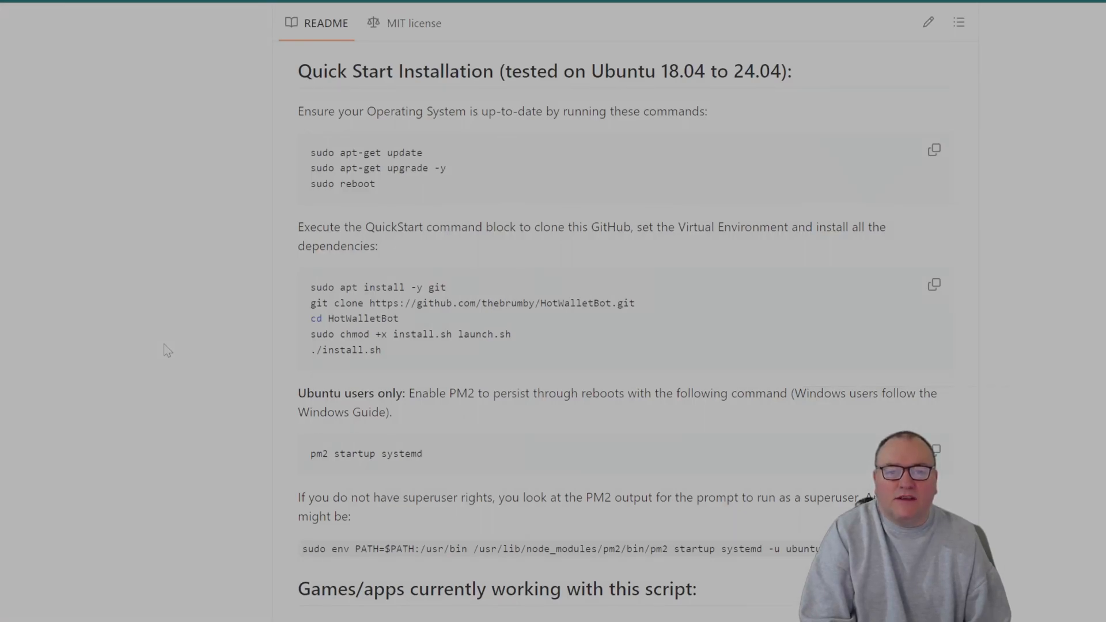
pyautogui.moveTo(238, 312)
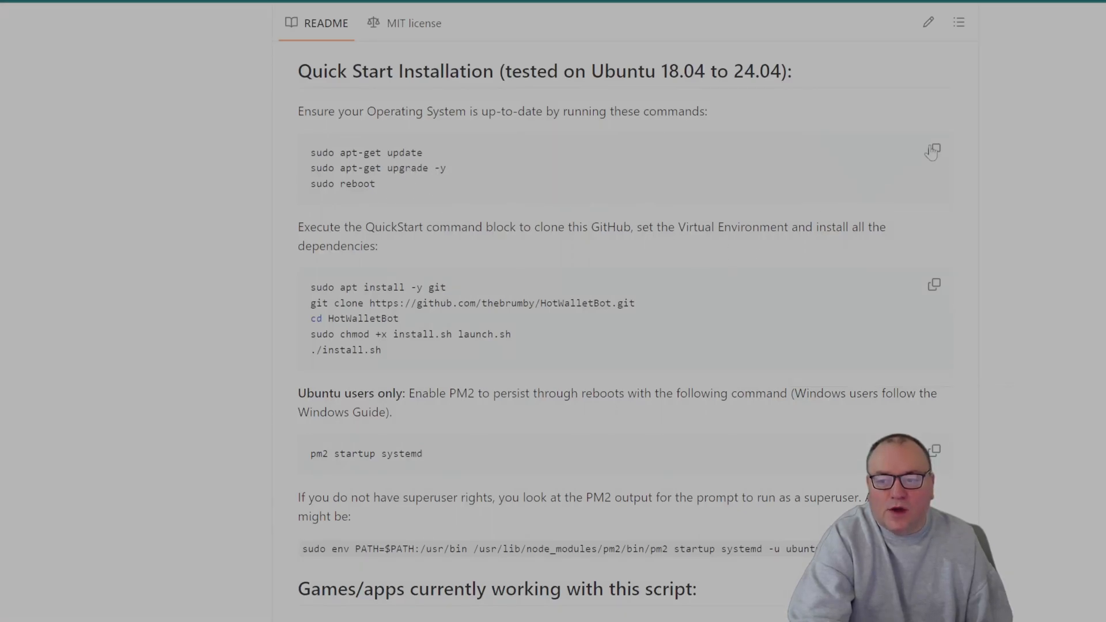
# Run the pasted sudo apt-get update/upgrade/reboot commands in the aws claimer terminal
pyautogui.click(932, 151)
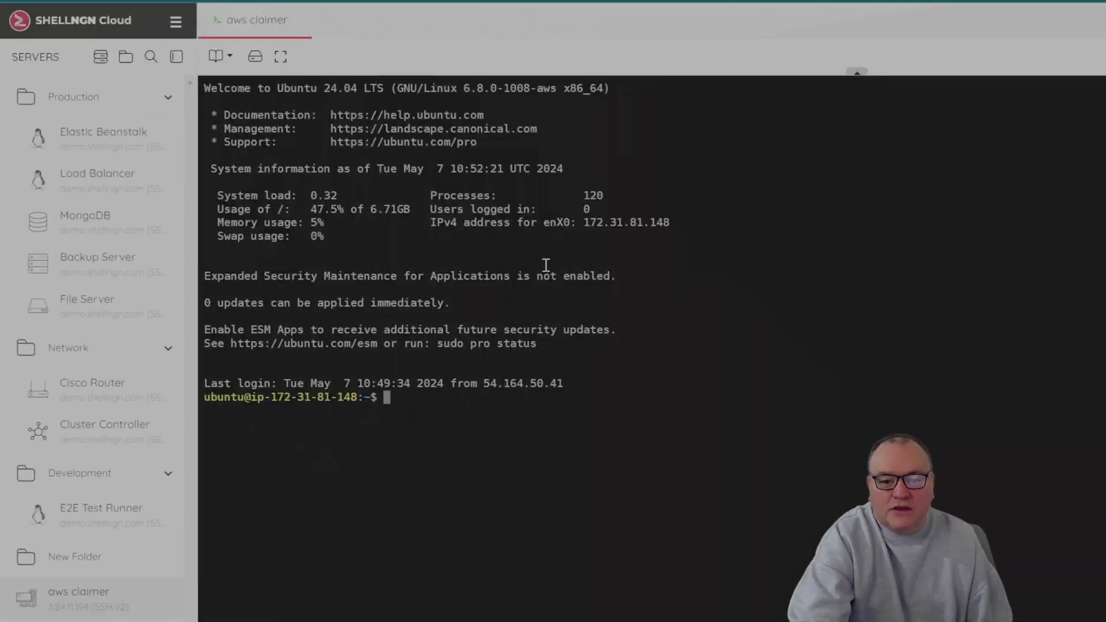
pyautogui.write('sudo apt-get update')
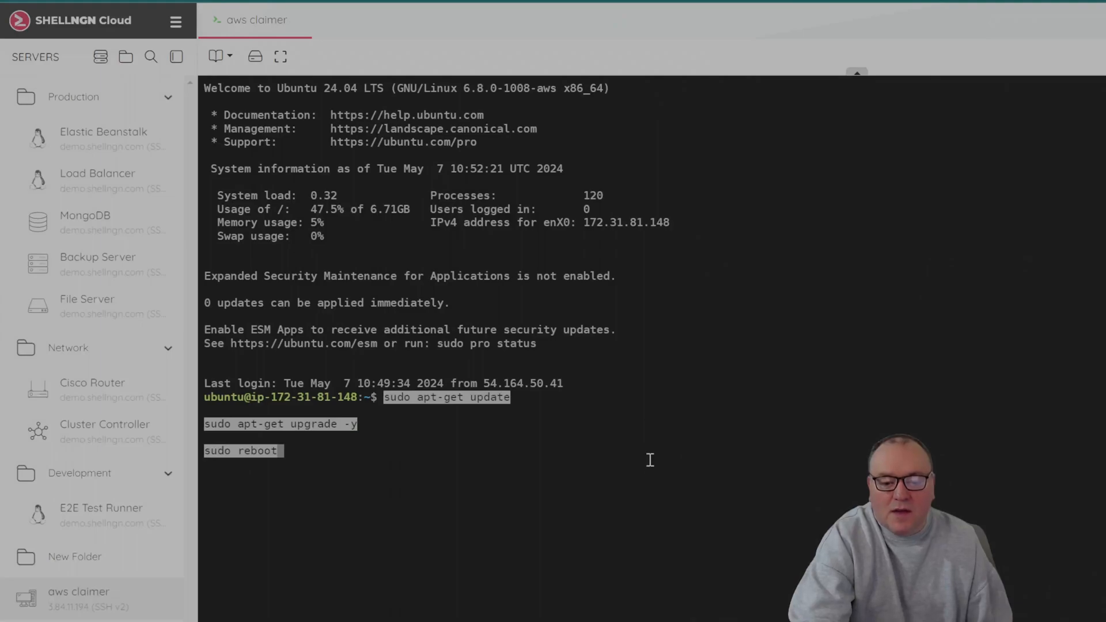
pyautogui.press('Return')
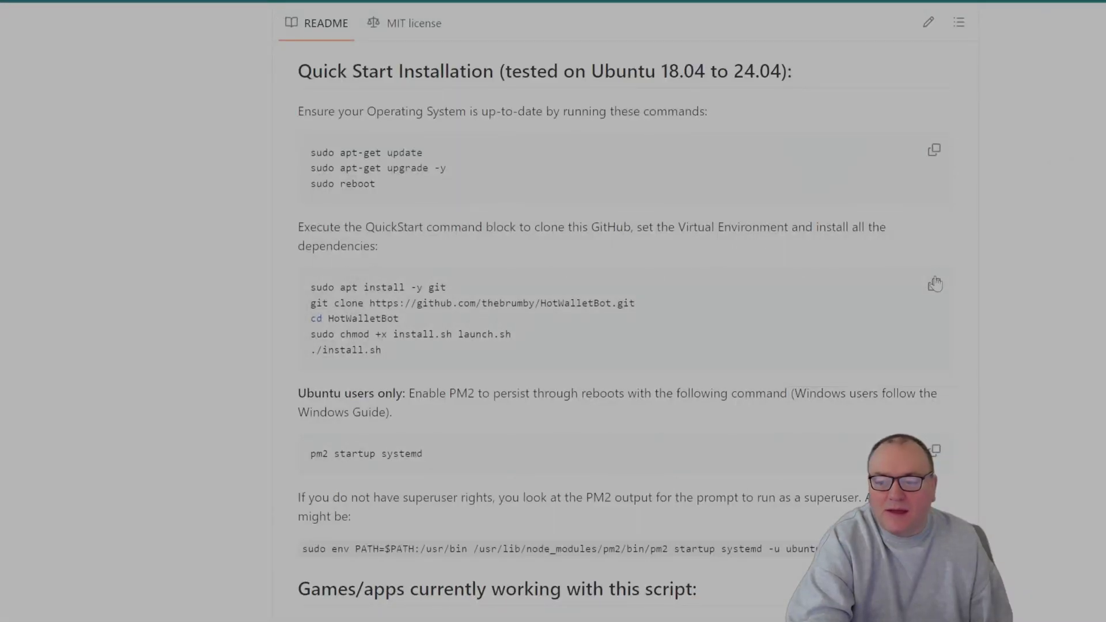
# Copy the QuickStart clone-and-install command block from the README
pyautogui.click(935, 284)
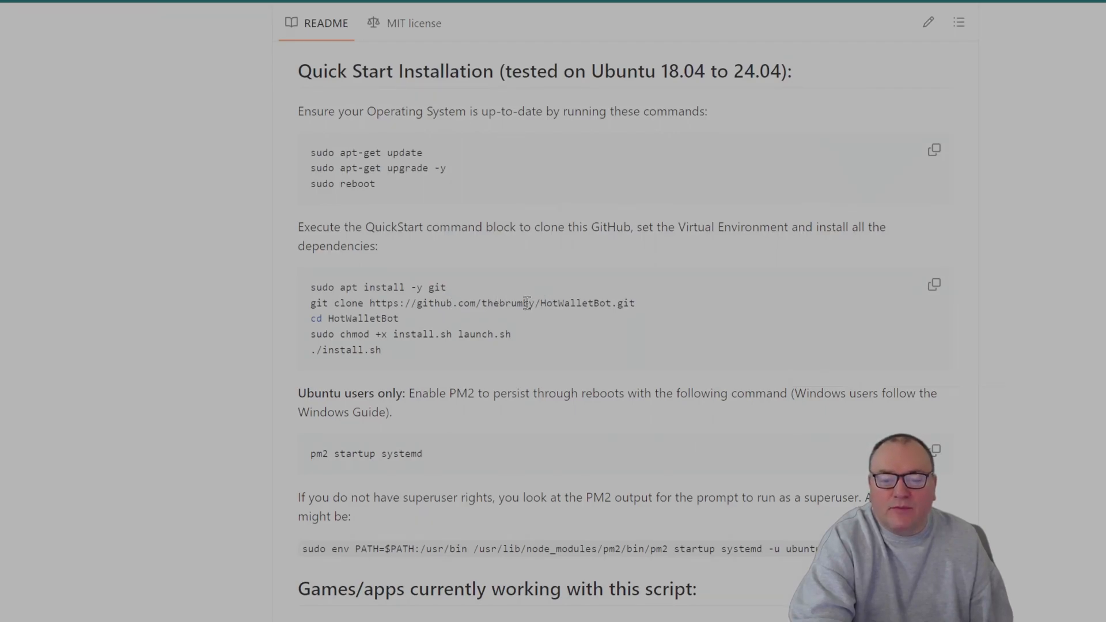
pyautogui.moveTo(405, 323)
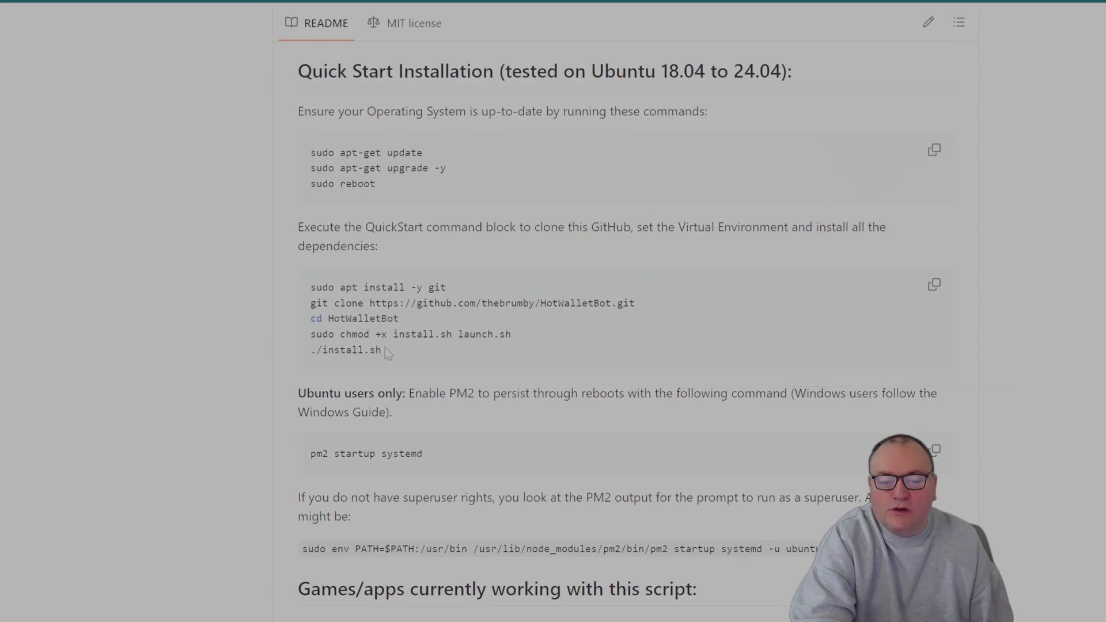
pyautogui.moveTo(944, 347)
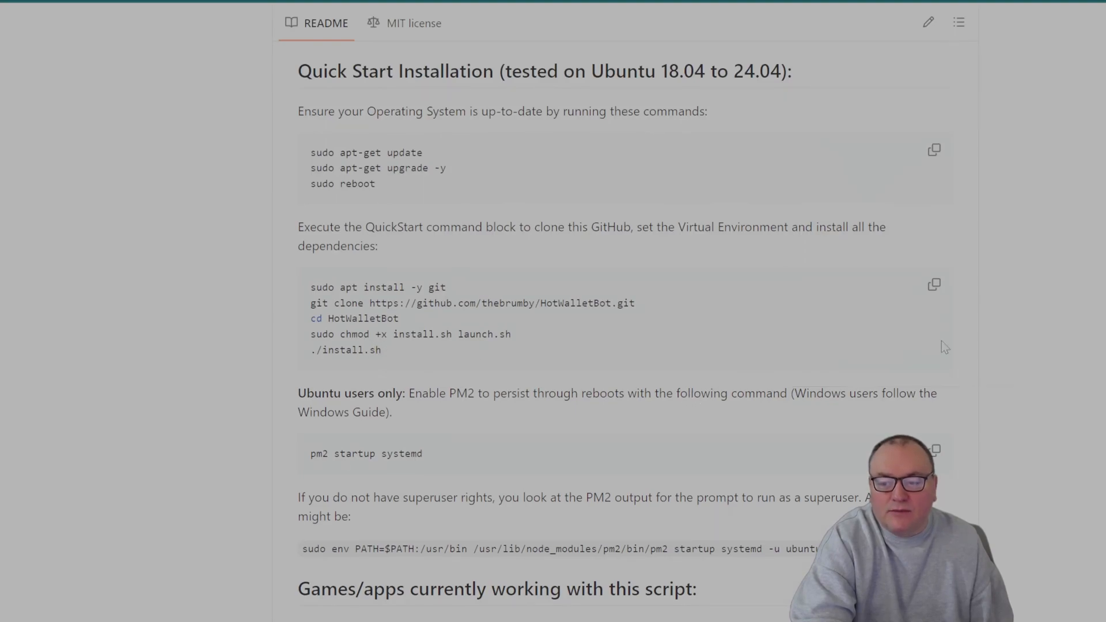
pyautogui.click(934, 284)
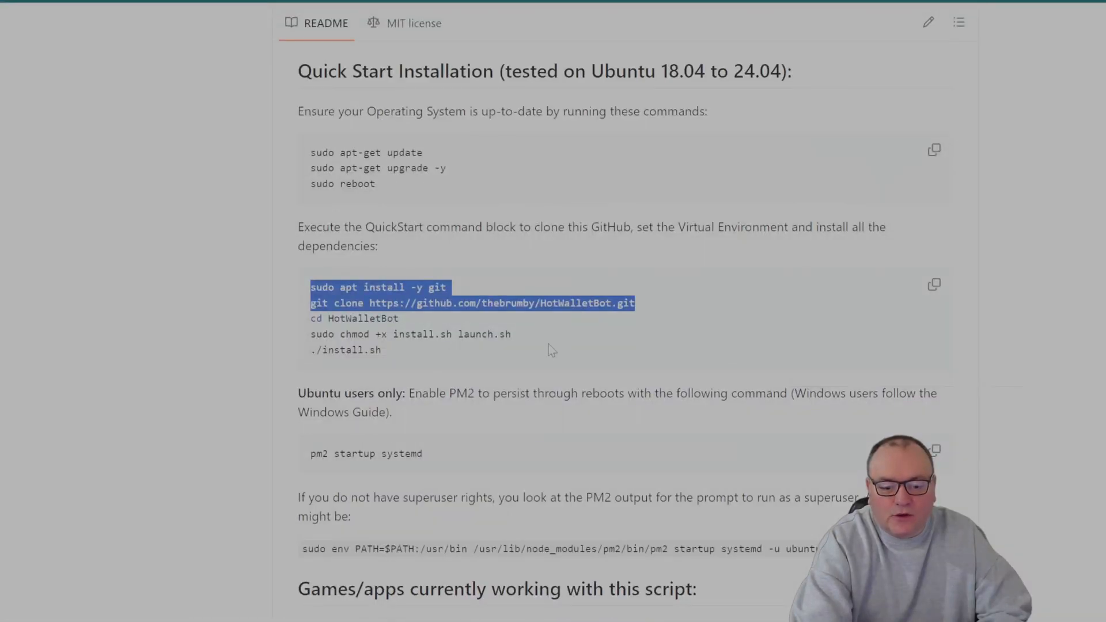
# Scroll the README to the supported games list with the ./launch.sh hot command
pyautogui.scroll(-3)
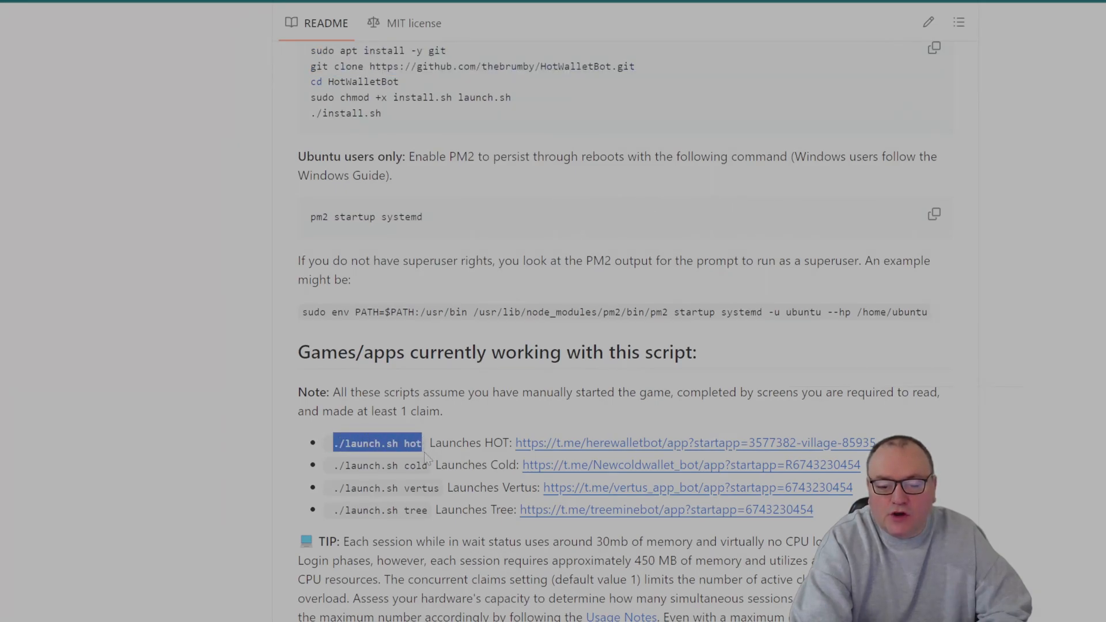
pyautogui.moveTo(341, 457)
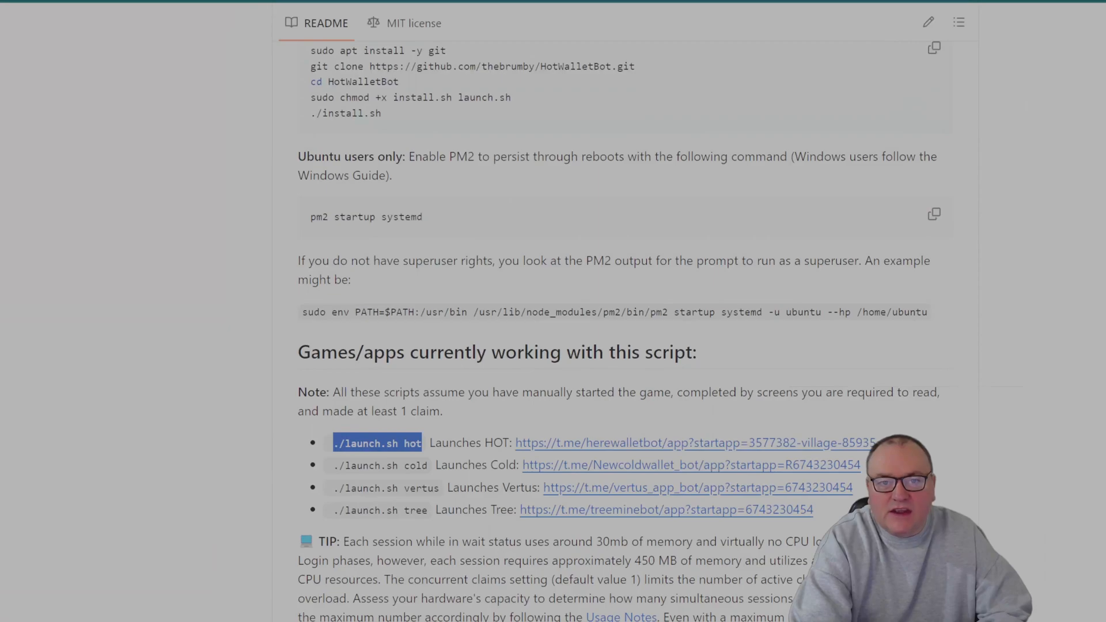
# Launch the HOT script with ./launch.sh hot in the terminal
pyautogui.click(252, 20)
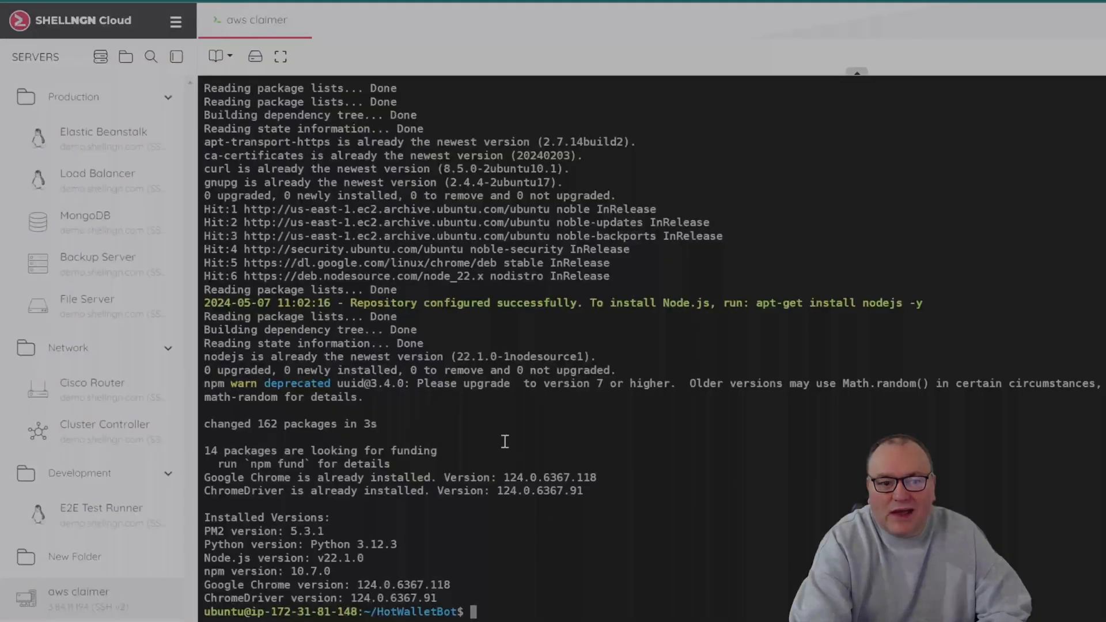
pyautogui.write('./launch.sh hot')
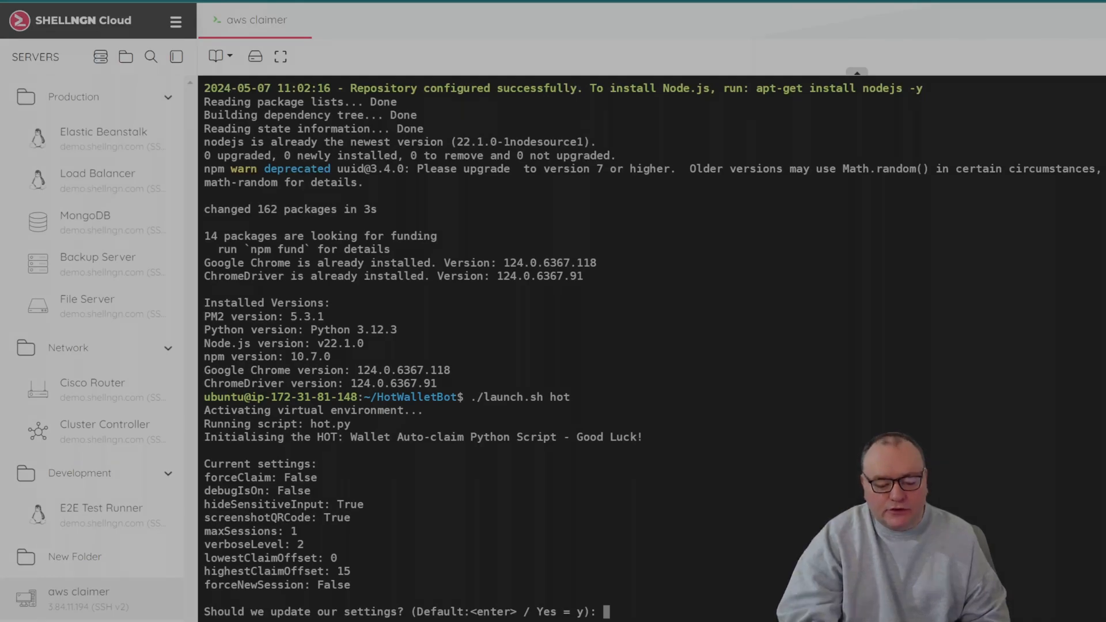
# Answer y to update settings and keep the current max concurrent sessions value
pyautogui.write('y')
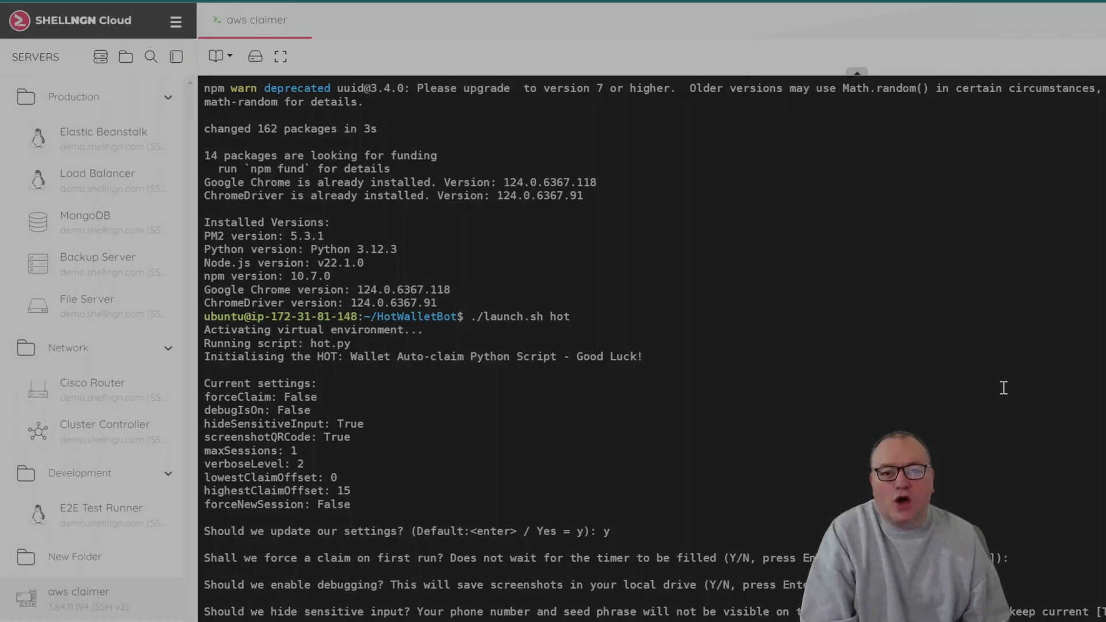
pyautogui.scroll(-3)
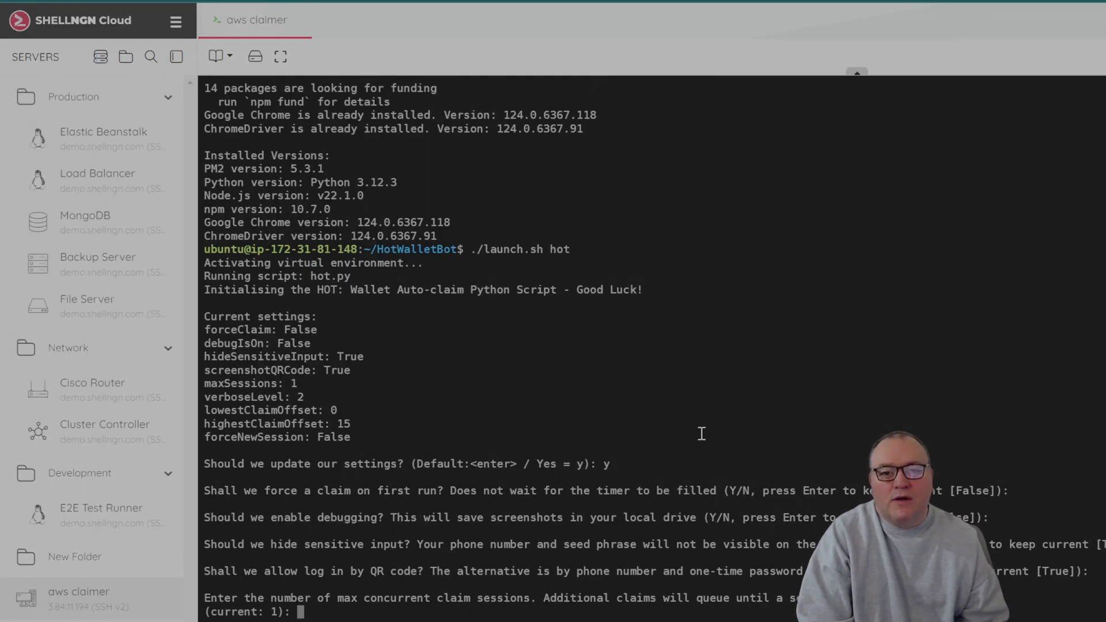
pyautogui.press('enter')
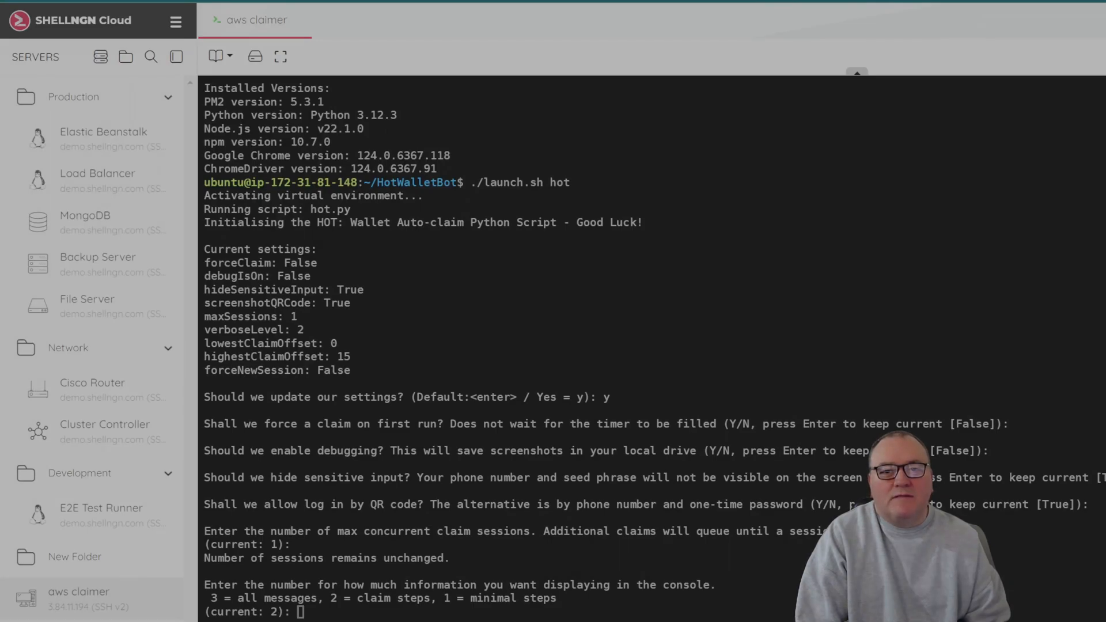